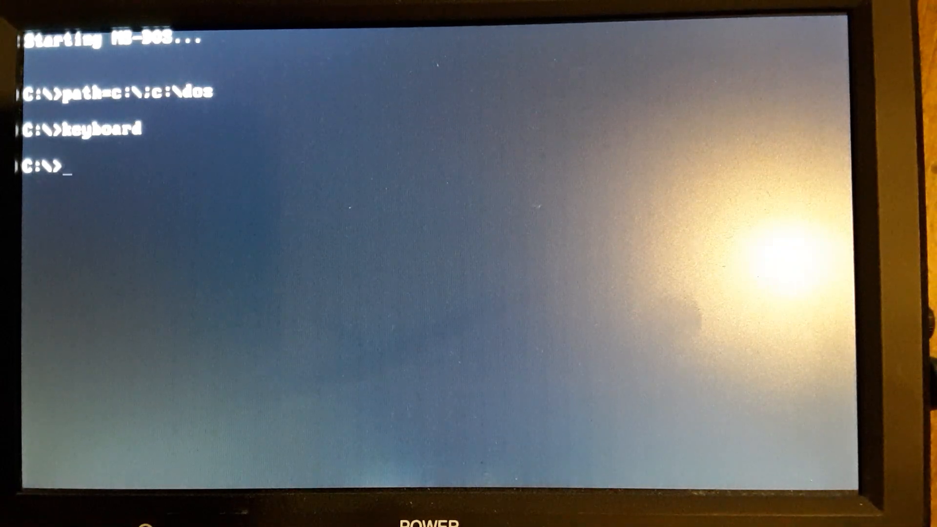
- Enter 'aaa' at the C:\> prompt and erase one letter, leaving 'aa'
text(aaa)
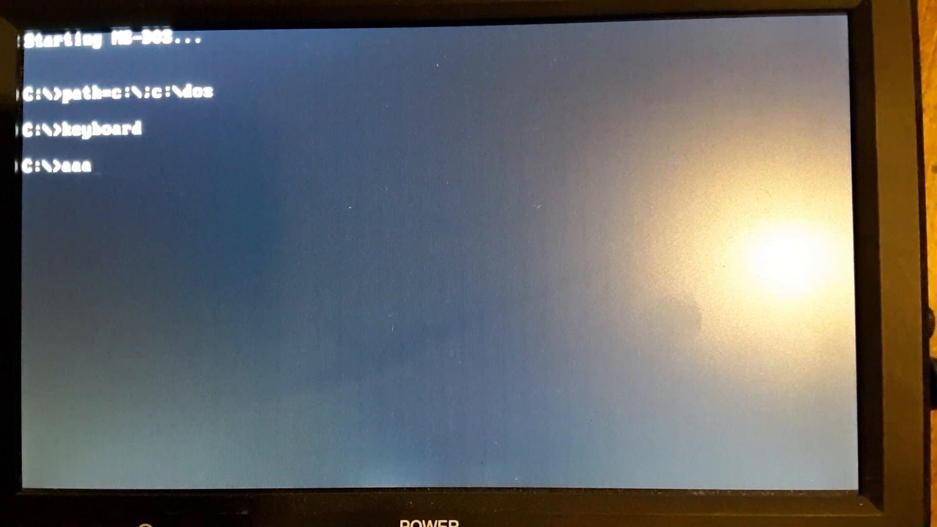
key(backspace)
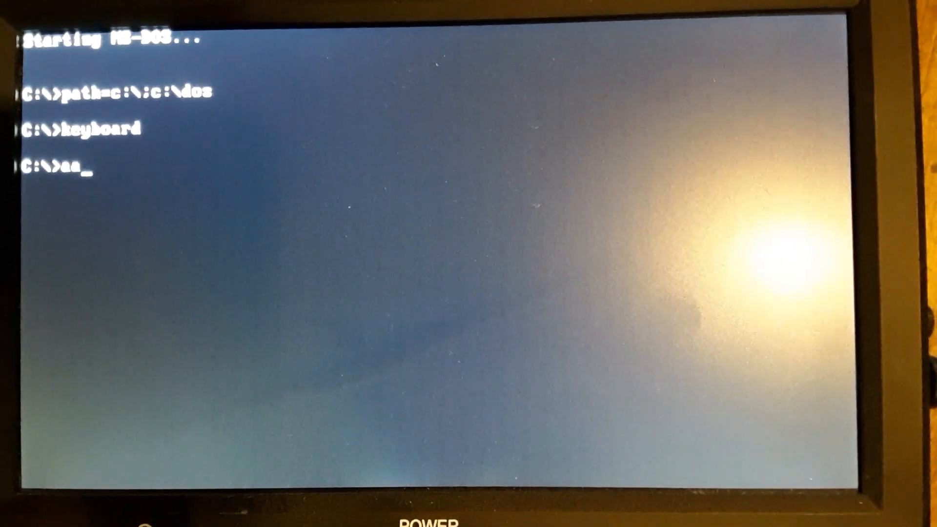